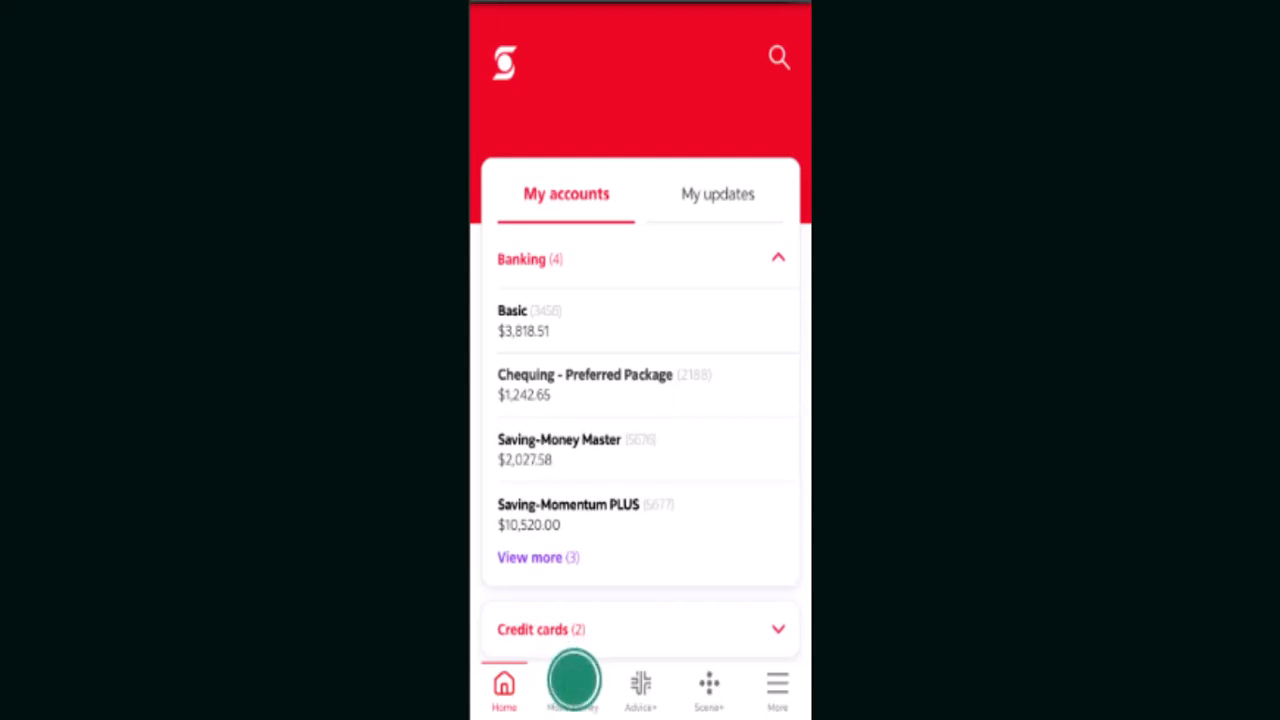
Switch to the Move money section listing bill payments, transfers, Interac e-Transfer and cheque deposit.
{"action": "left_click", "coordinate": [572, 684]}
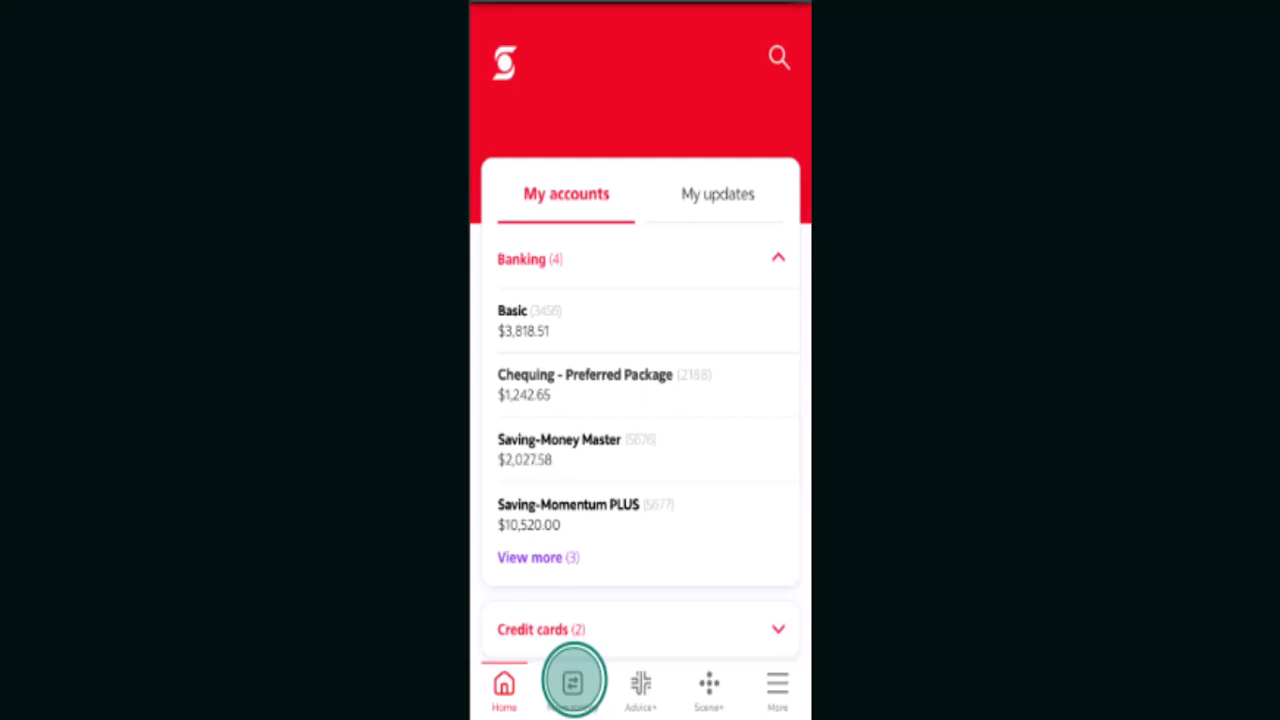
{"action": "left_click", "coordinate": [572, 688]}
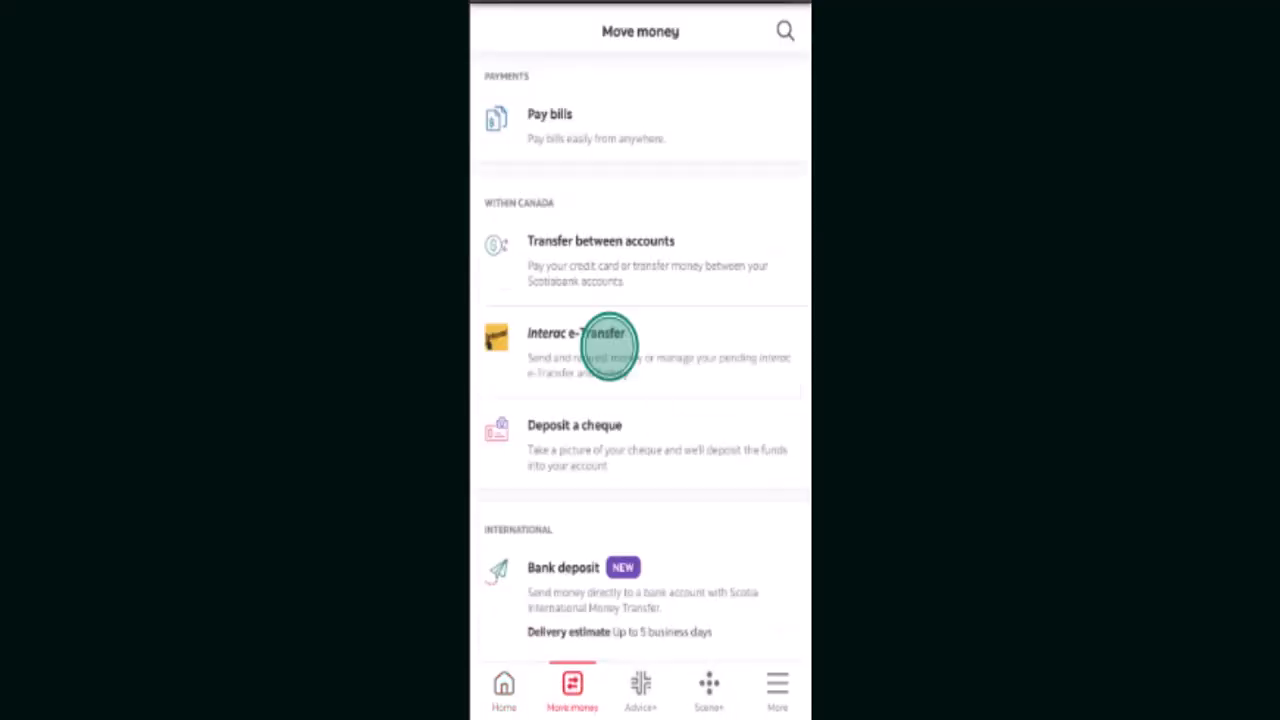